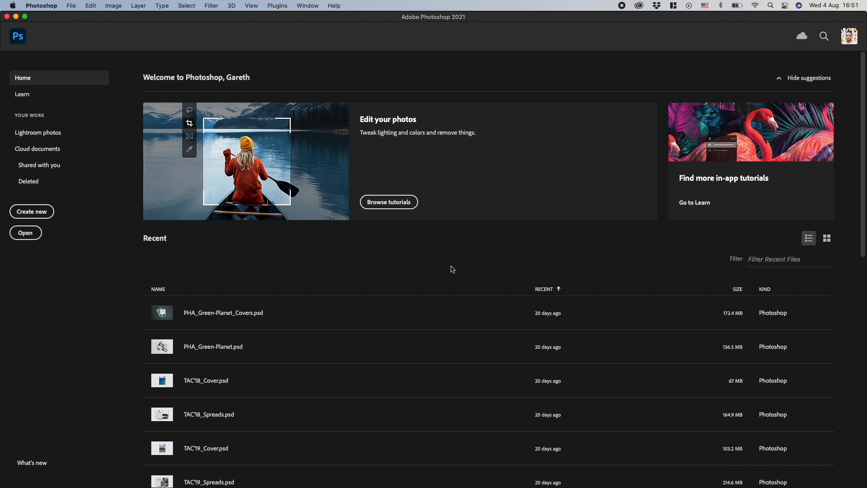
mouse_move(419, 253)
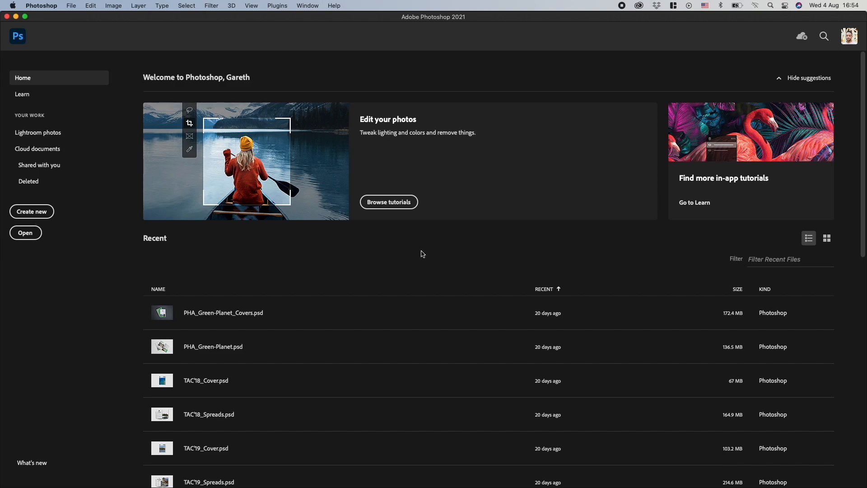
Bring up the Image Processor dialog from File > Scripts for batch conversion
click(70, 5)
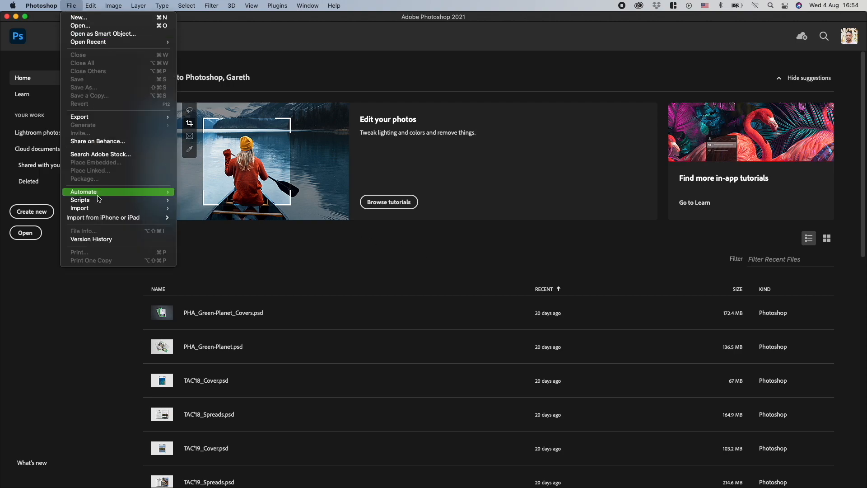
click(239, 205)
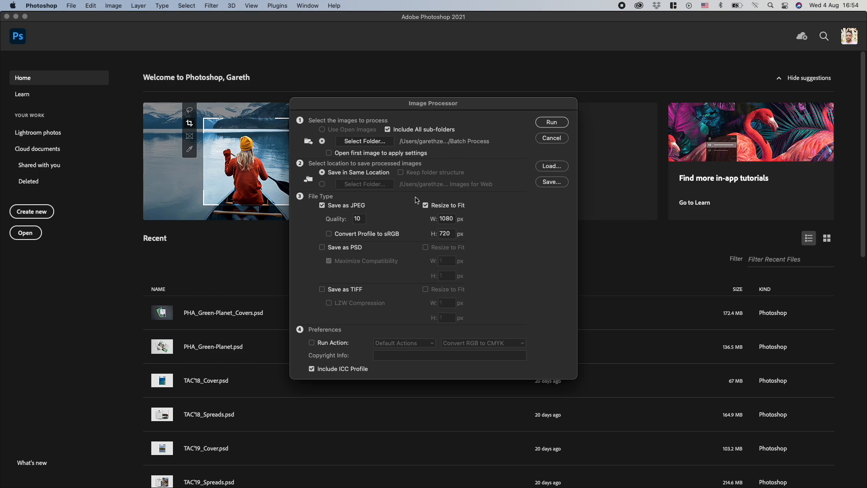
mouse_move(368, 101)
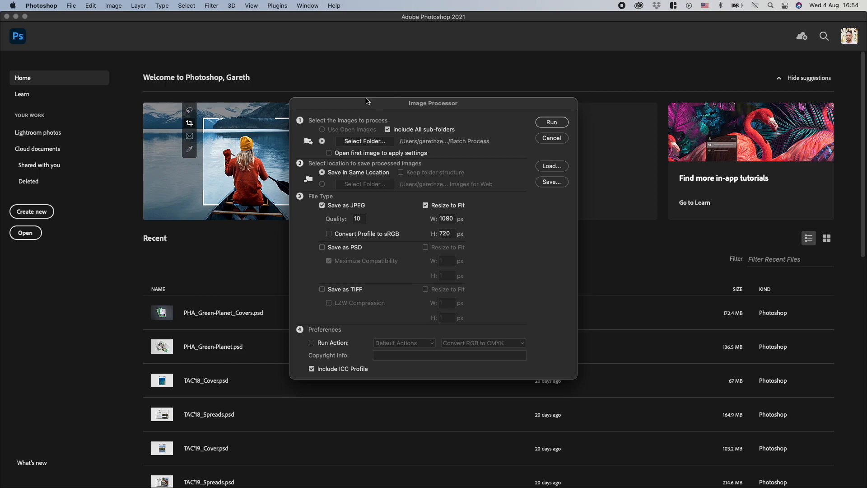
mouse_move(359, 136)
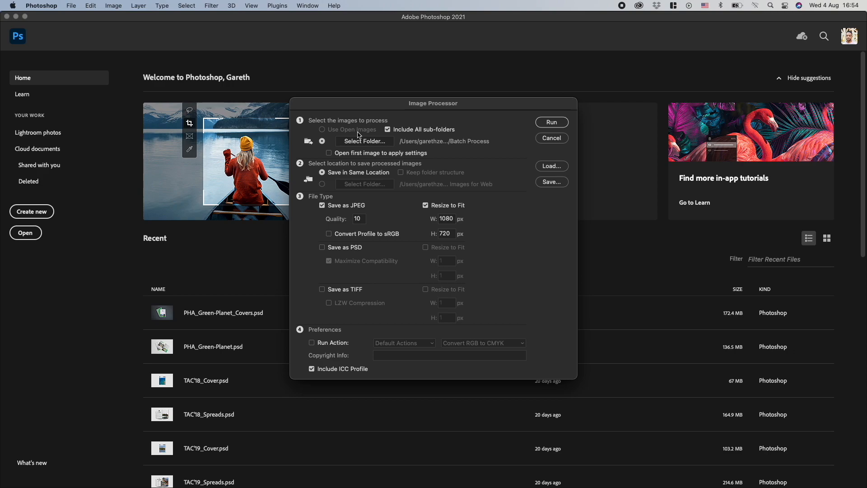
mouse_move(364, 141)
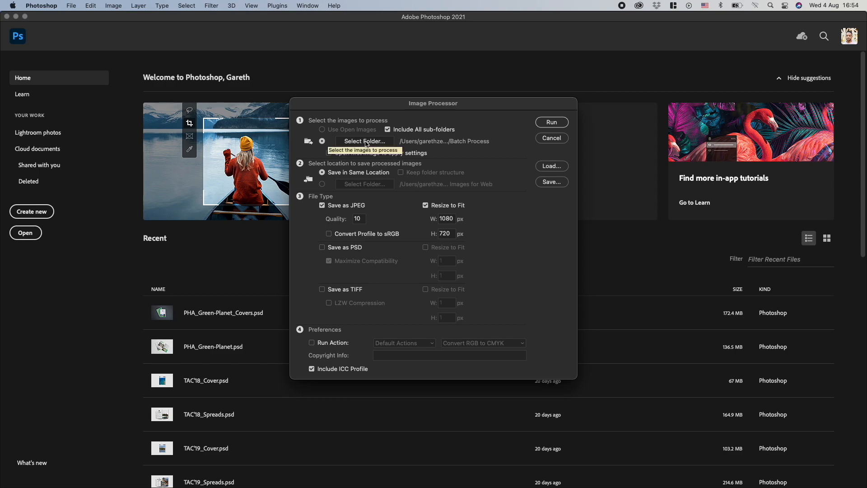
Start choosing the source folder of photos under section 1
click(363, 141)
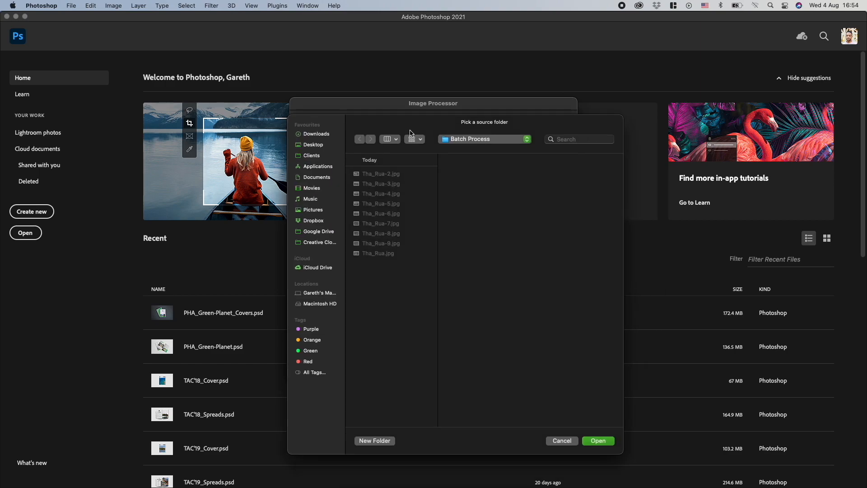
mouse_move(446, 232)
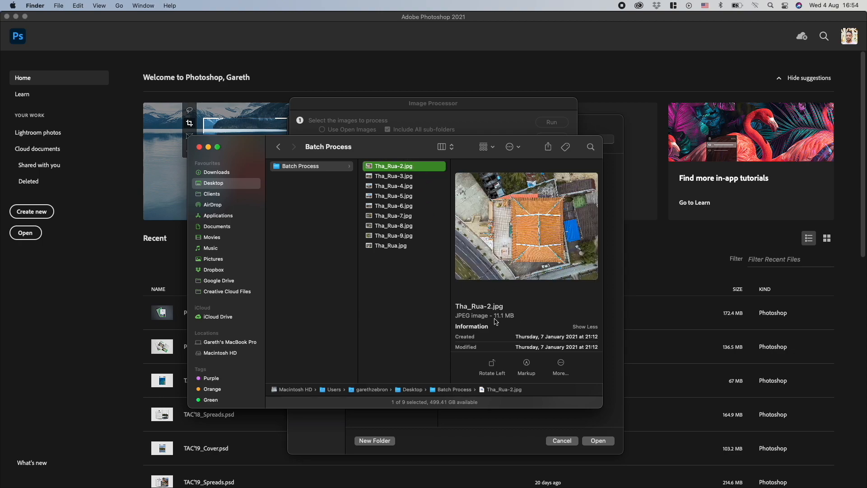
mouse_move(398, 154)
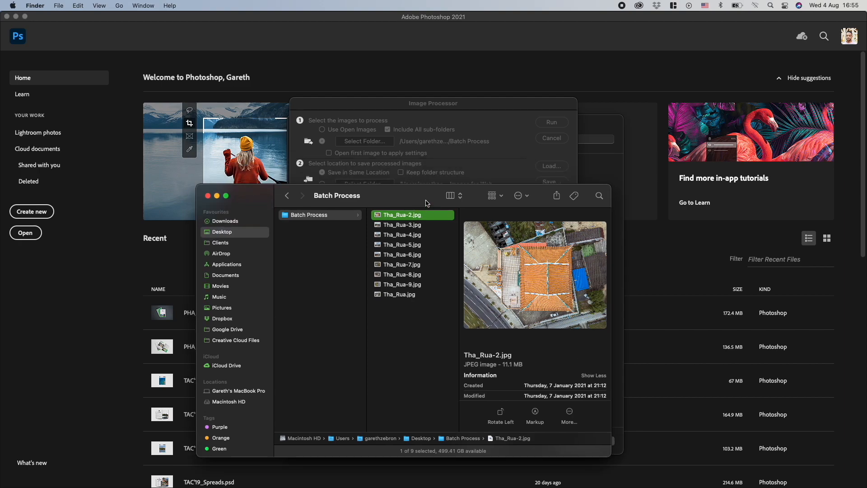
mouse_move(498, 161)
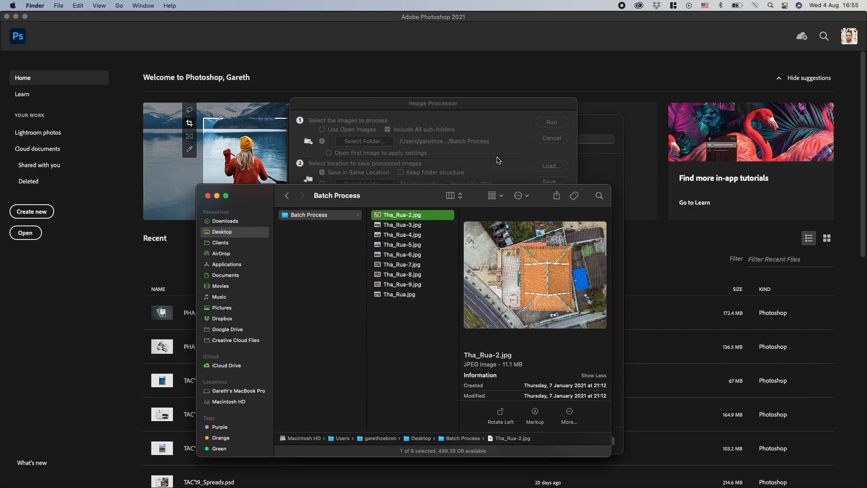
Set the Desktop's Batch Process folder as the Image Processor source
click(364, 141)
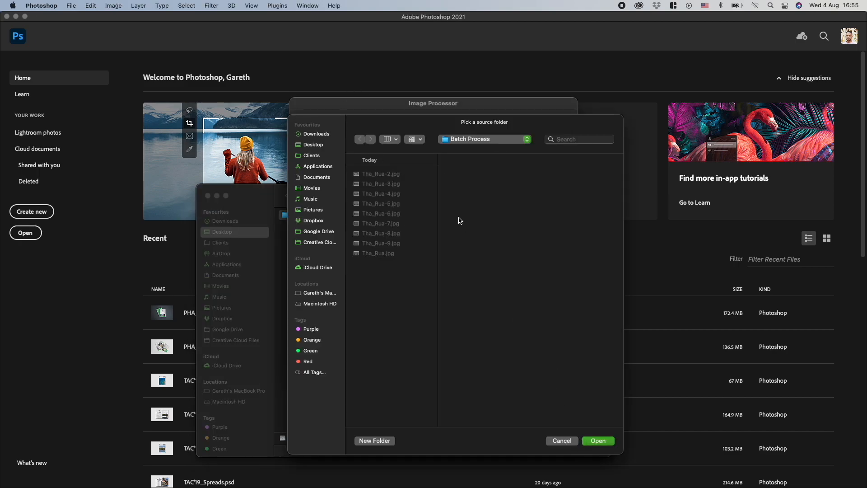
click(484, 139)
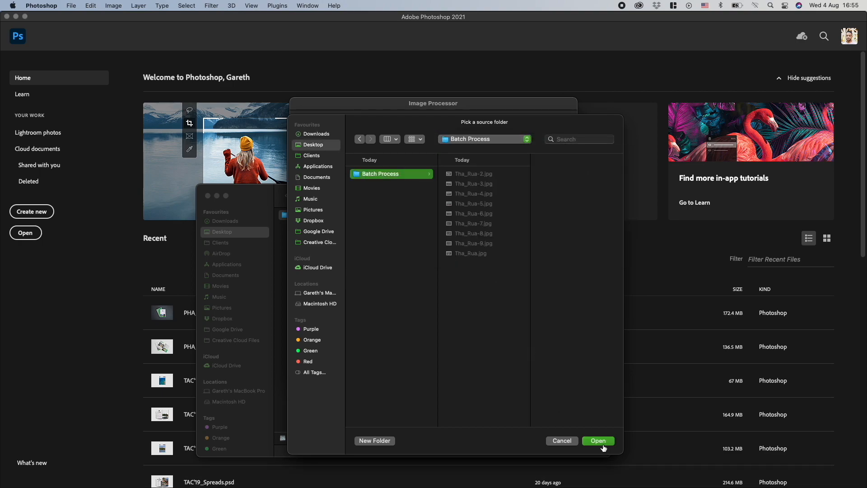
click(597, 440)
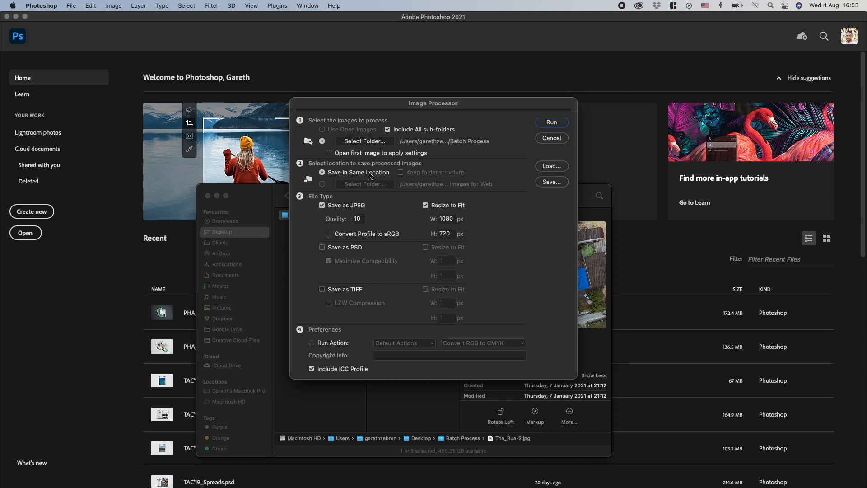
mouse_move(369, 176)
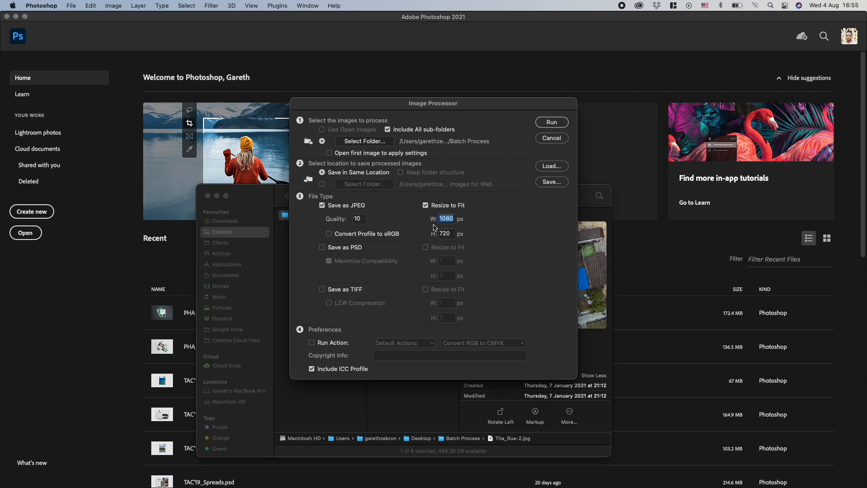
Fit output to 1280 px wide with Convert Profile to sRGB, then run the batch
text(1280)
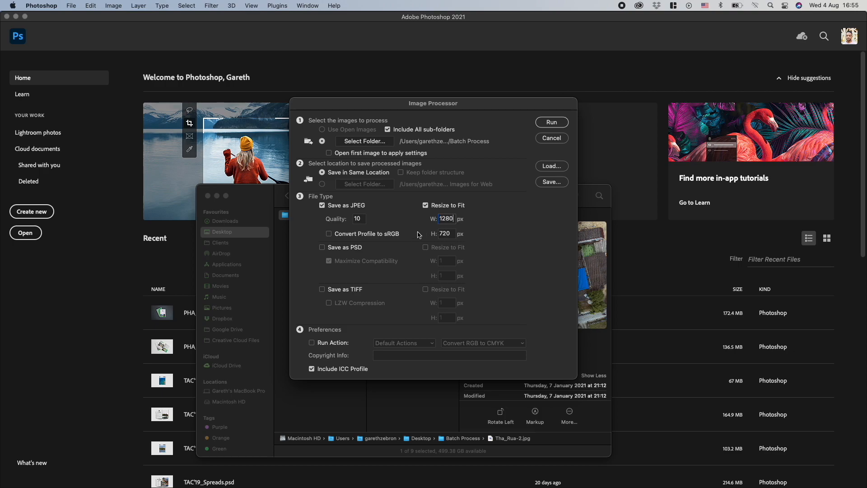
click(328, 233)
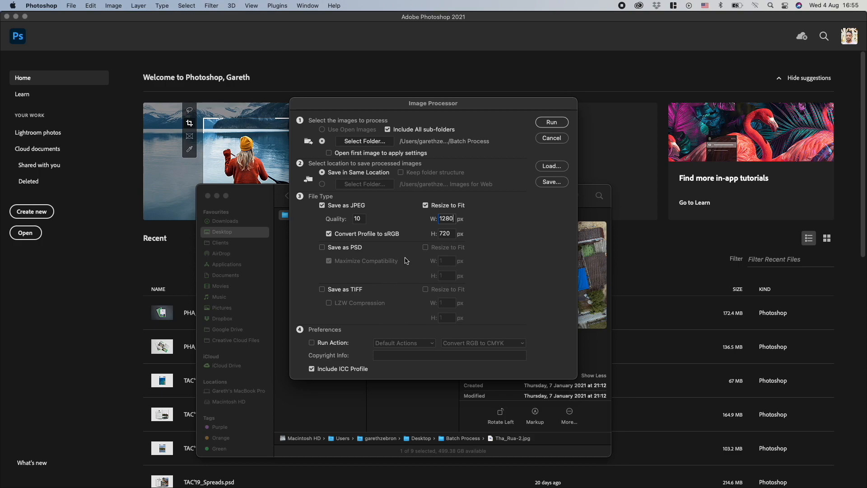
mouse_move(418, 298)
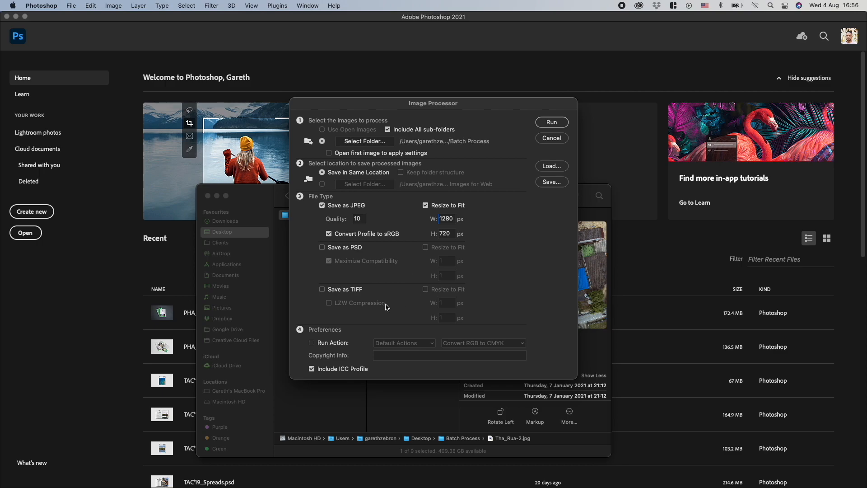
mouse_move(377, 323)
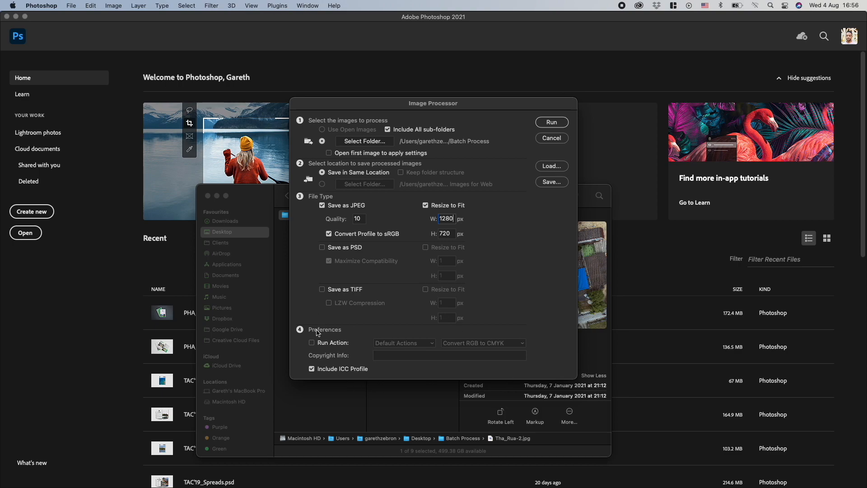
mouse_move(320, 332)
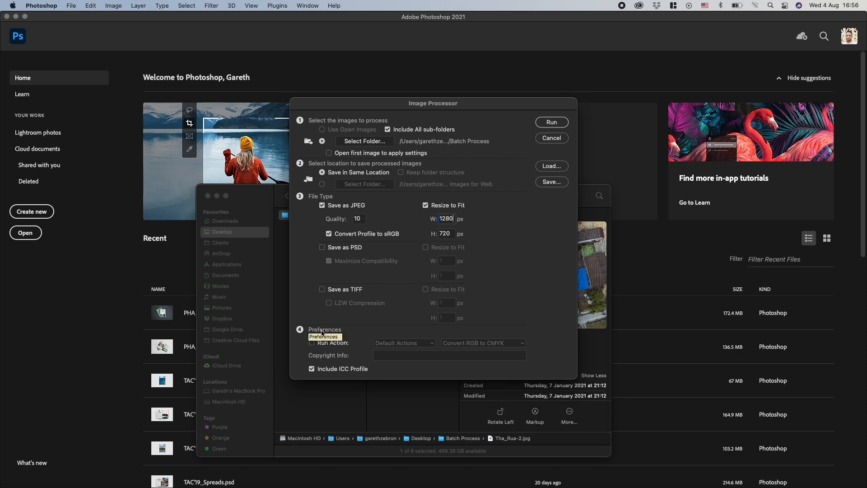
mouse_move(484, 232)
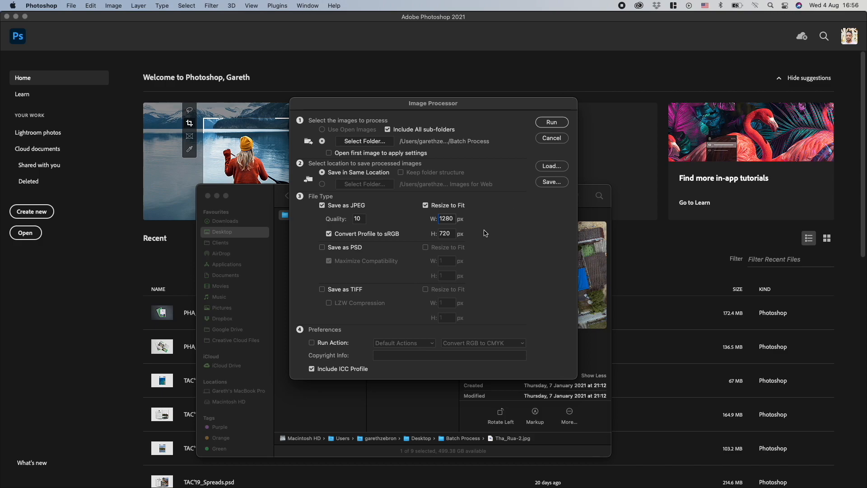
click(445, 233)
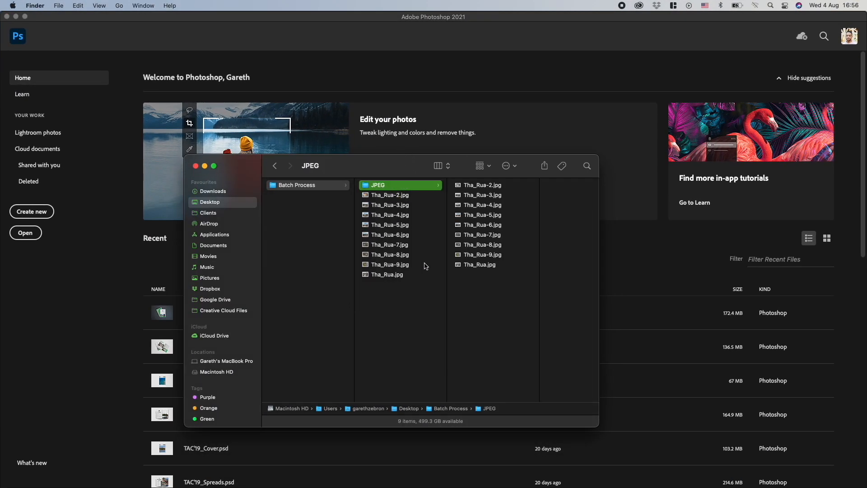
mouse_move(424, 221)
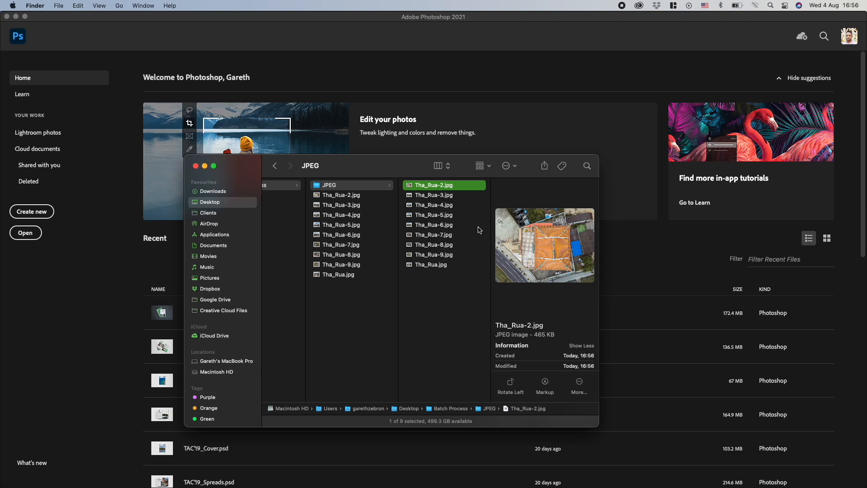
Check Tha_Rua-5.jpg and Tha_Rua-6.jpg sizes in the JPEG subfolder preview
click(434, 205)
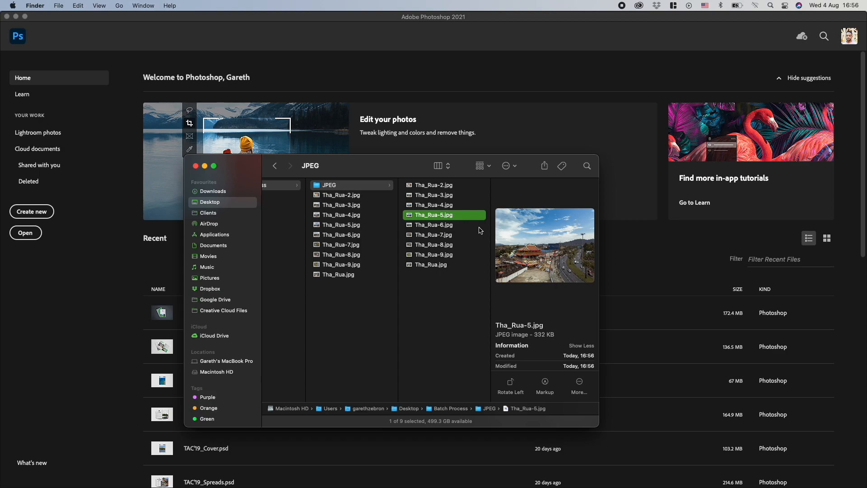
click(433, 225)
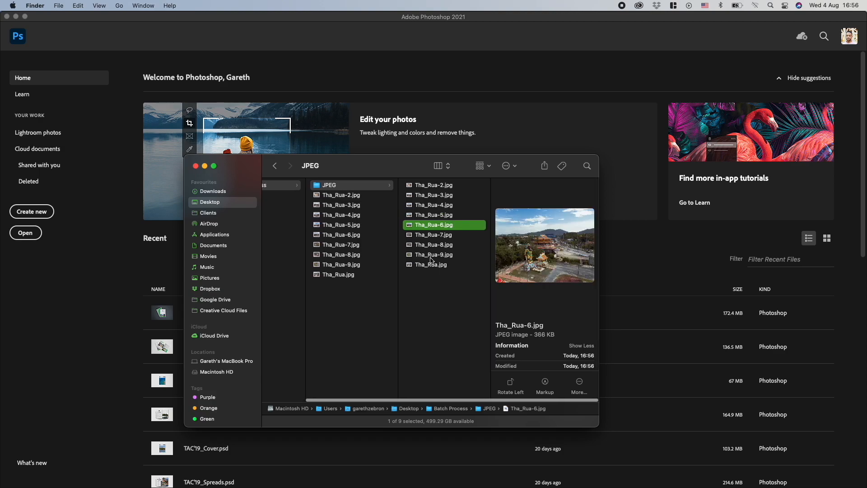